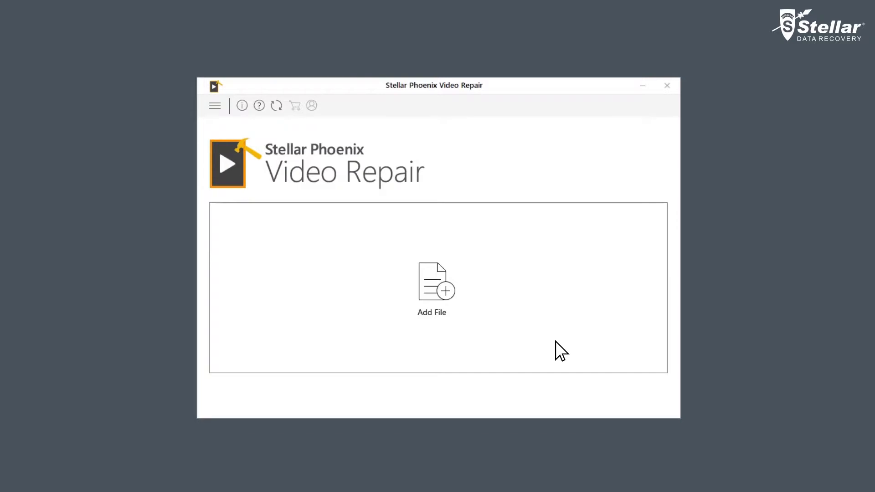
# Step: Add Sample (1) through Sample (4) from Desktop > videos to the repair list
pyautogui.click(431, 285)
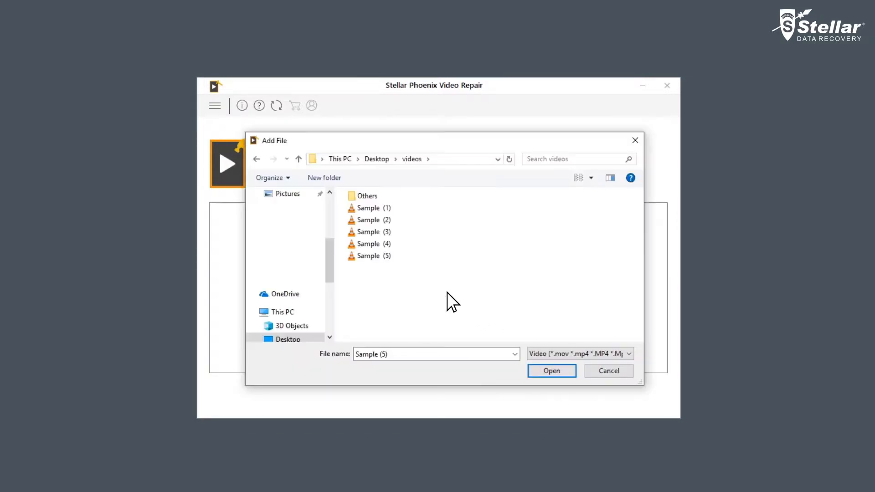
pyautogui.click(371, 208)
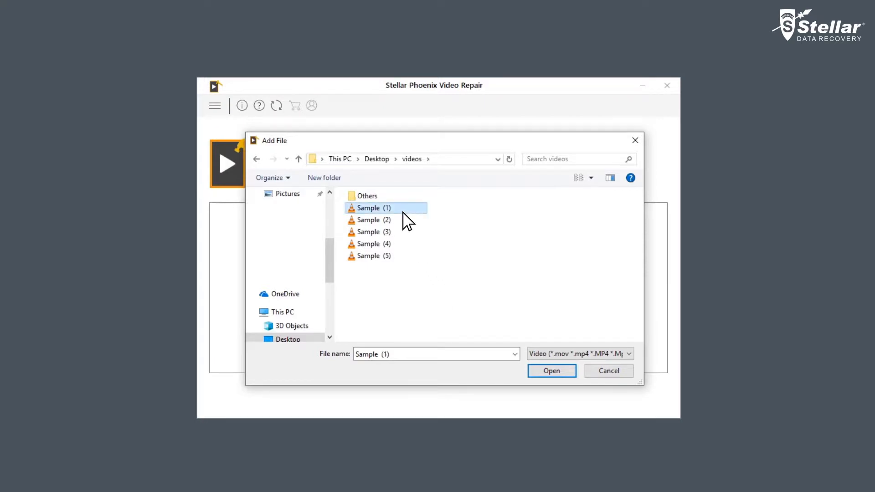
pyautogui.click(371, 245)
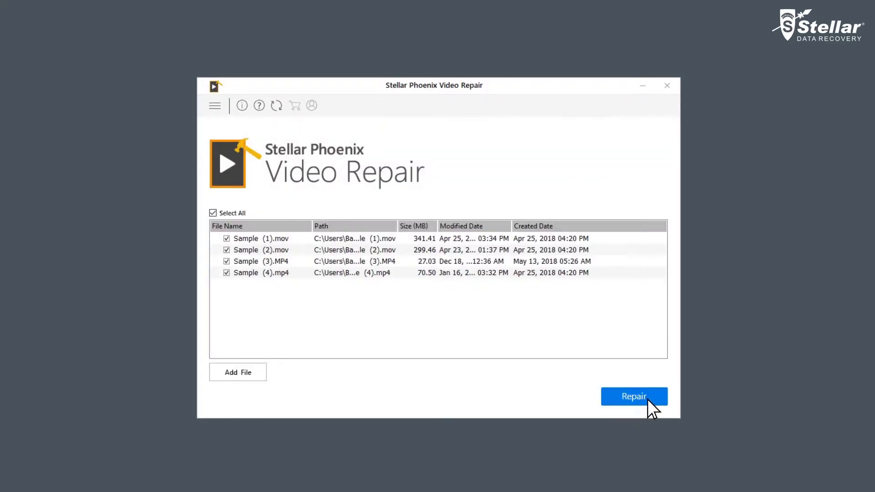
# Step: Run Repair on the four listed videos, leaving Sample (3).MP4 awaiting advanced repair
pyautogui.click(633, 396)
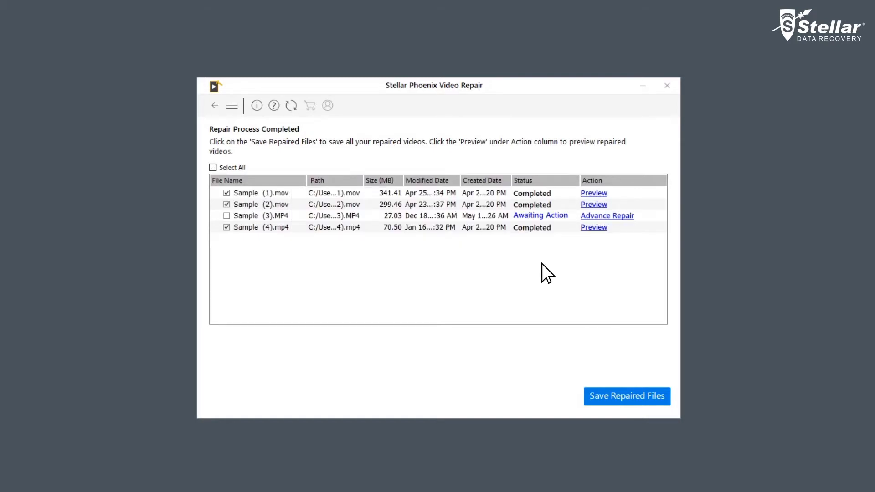
pyautogui.moveTo(613, 250)
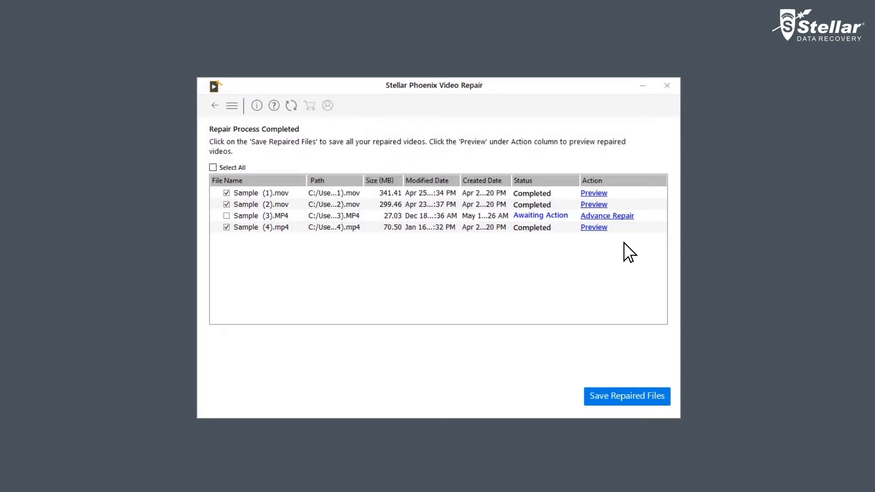
# Step: Advance-repair Sample (3).MP4 using Sample (5).mov as the reference video
pyautogui.click(607, 216)
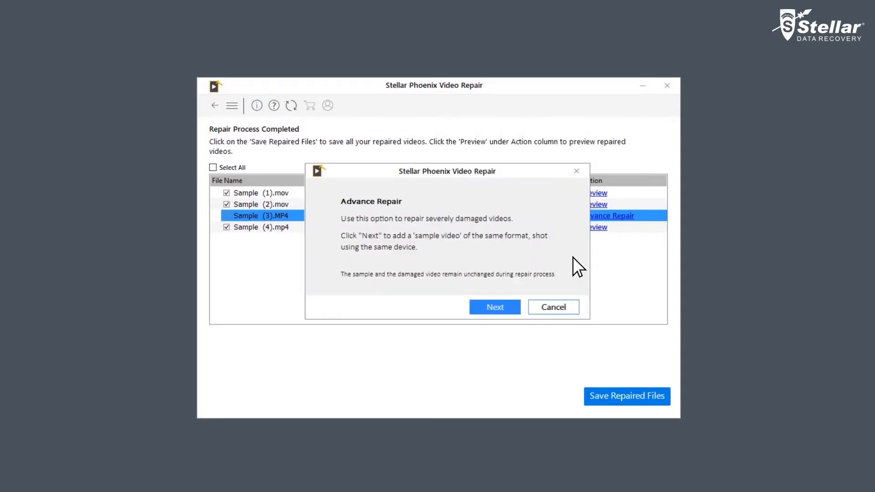
pyautogui.moveTo(570, 273)
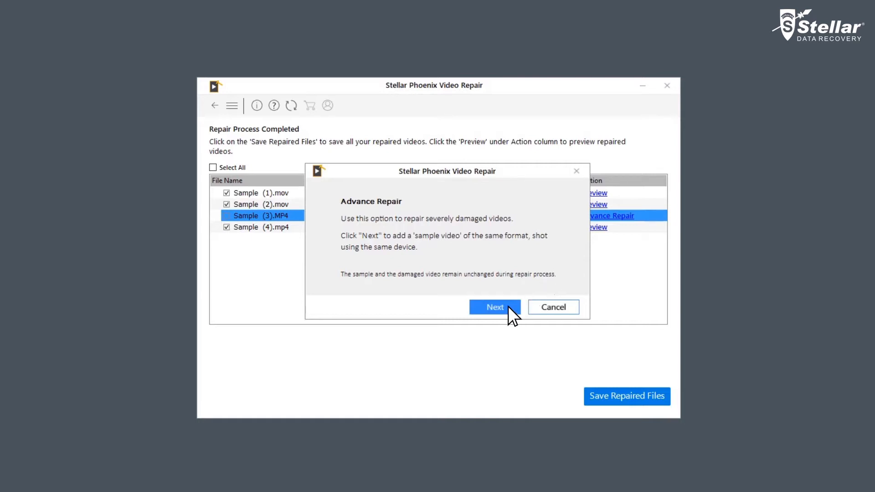
pyautogui.click(494, 308)
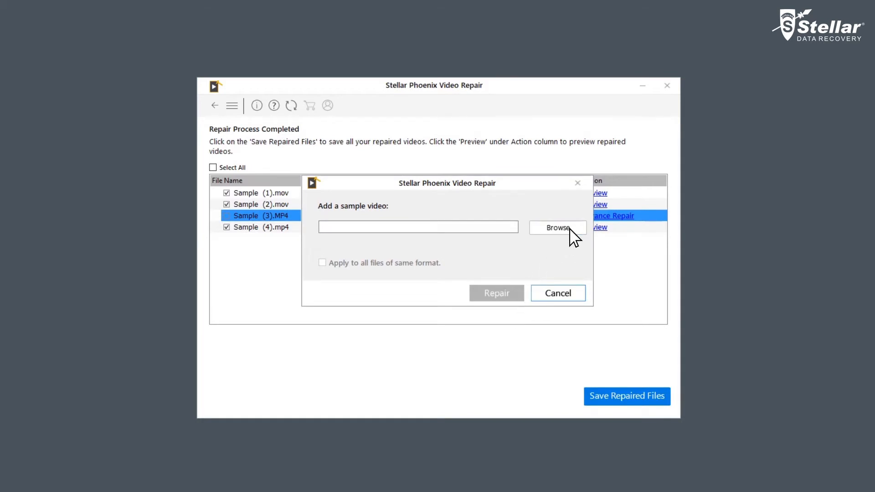
pyautogui.click(556, 227)
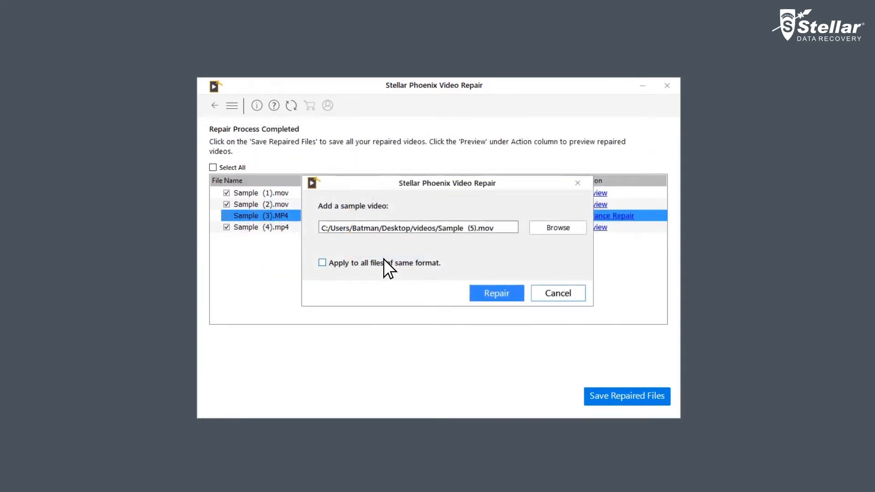
pyautogui.click(496, 292)
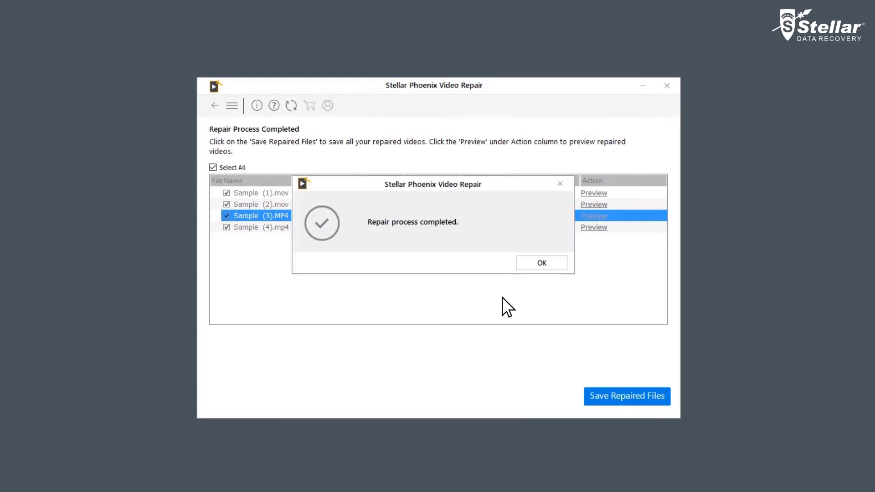
# Step: Save all repaired videos to the custom folder D:\recovered
pyautogui.click(541, 263)
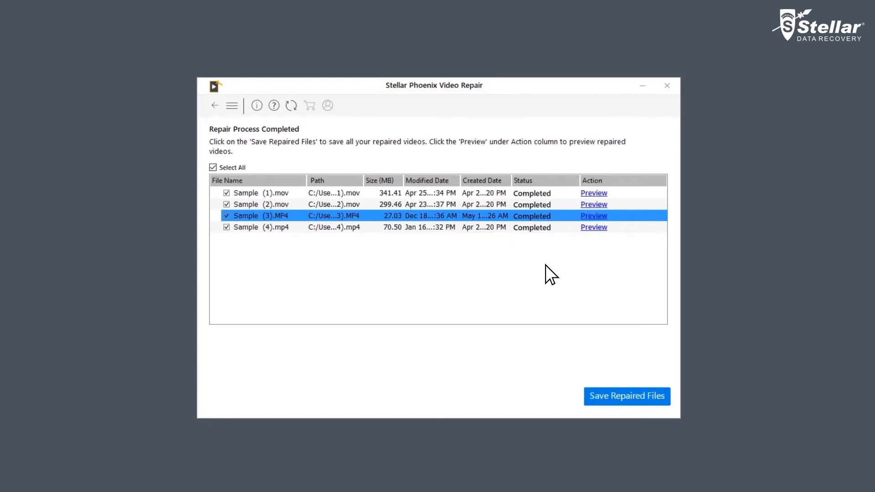
pyautogui.click(627, 397)
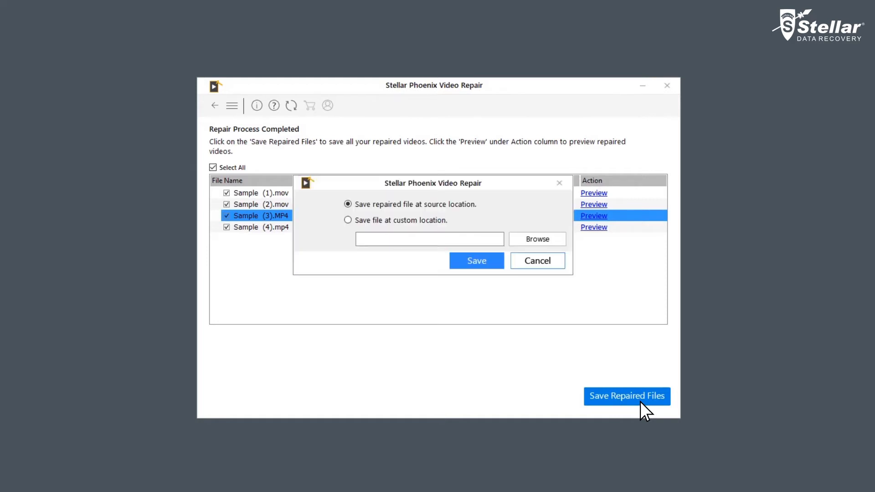
pyautogui.click(347, 220)
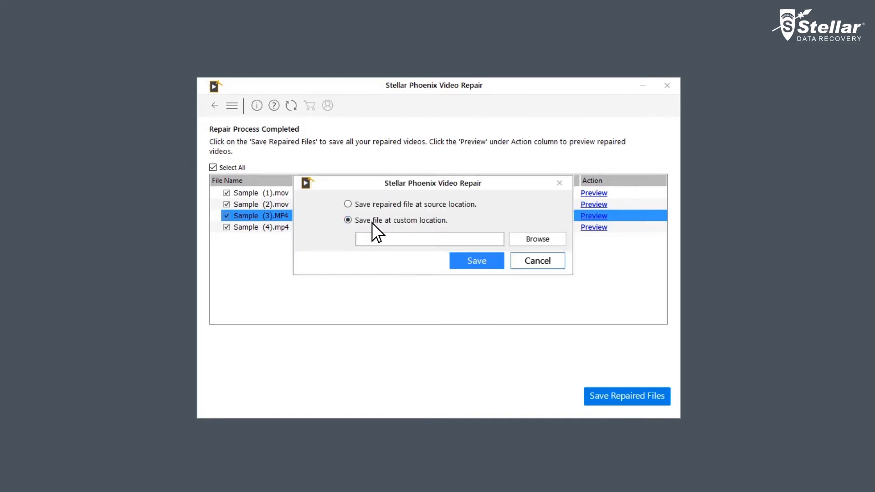
pyautogui.click(536, 239)
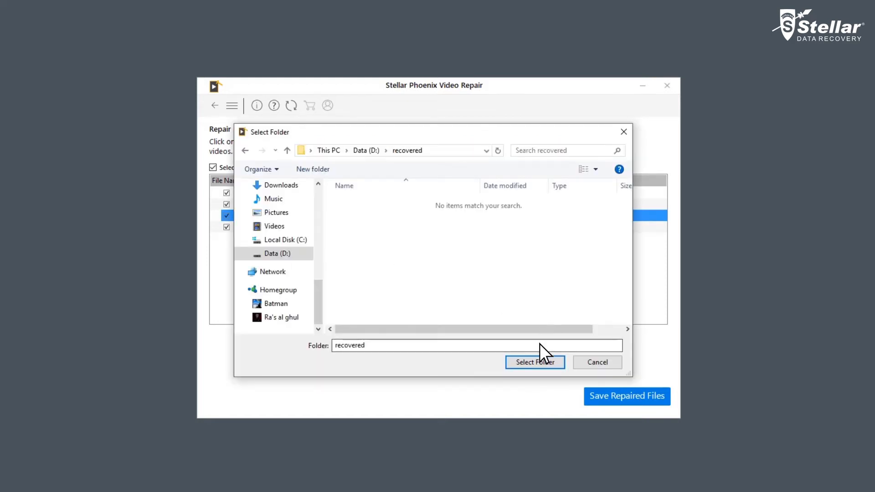
pyautogui.click(534, 362)
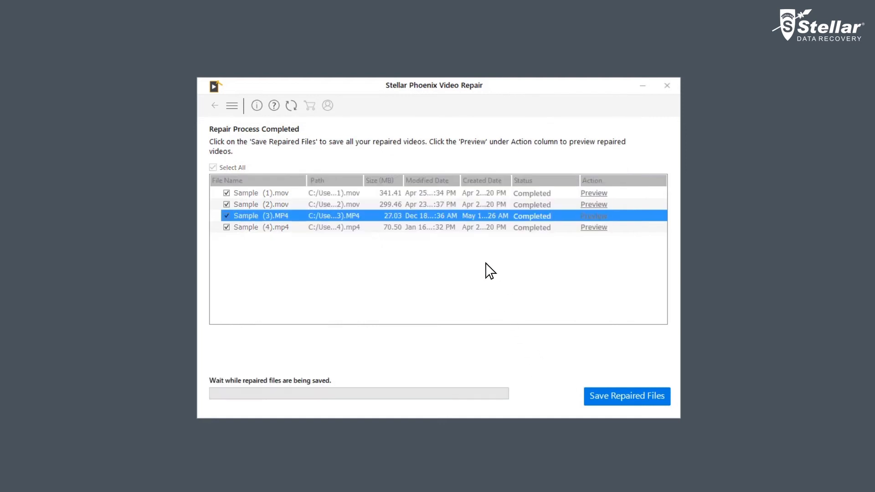
pyautogui.click(212, 168)
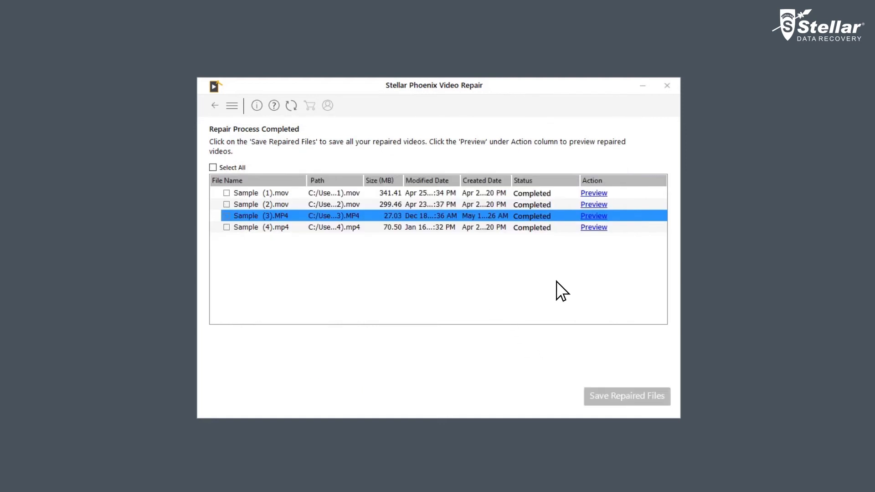